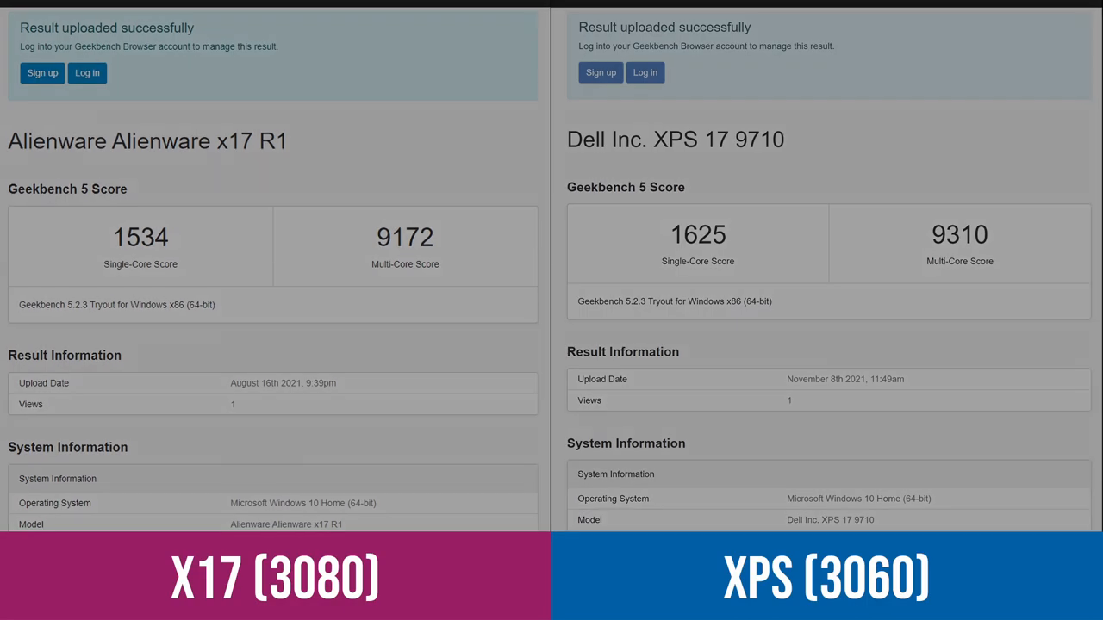
scroll(down, 3)
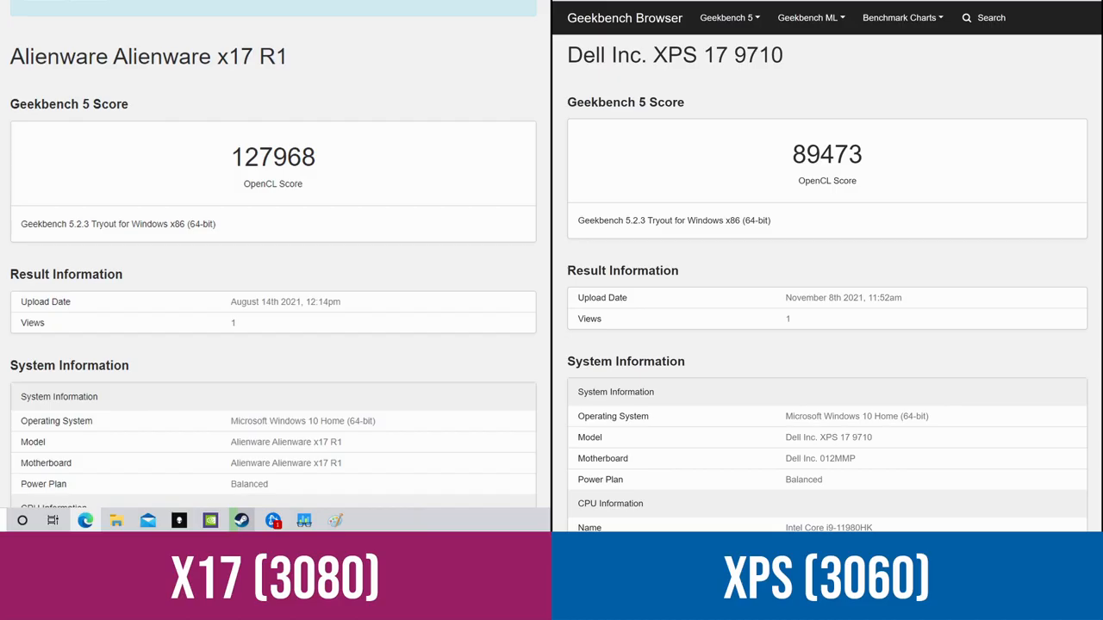